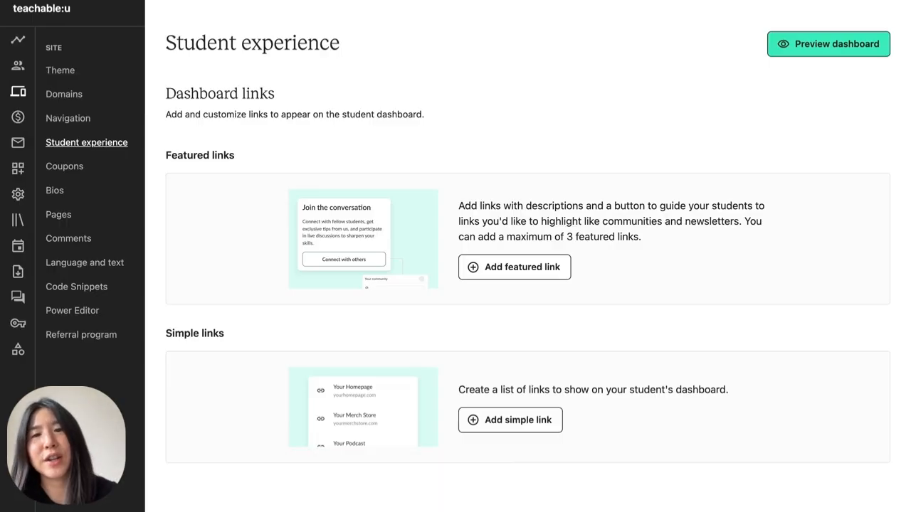
{"action": "mouse_move", "coordinate": [290, 139]}
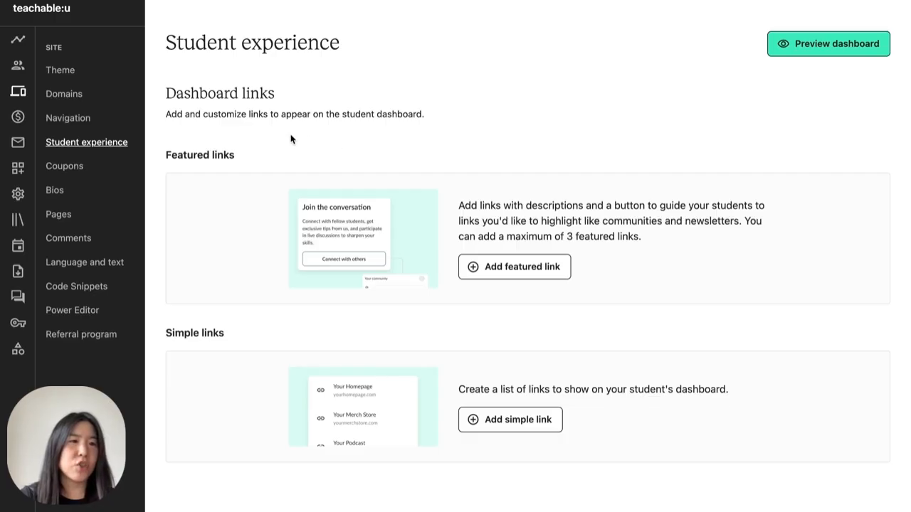
{"action": "mouse_move", "coordinate": [17, 94]}
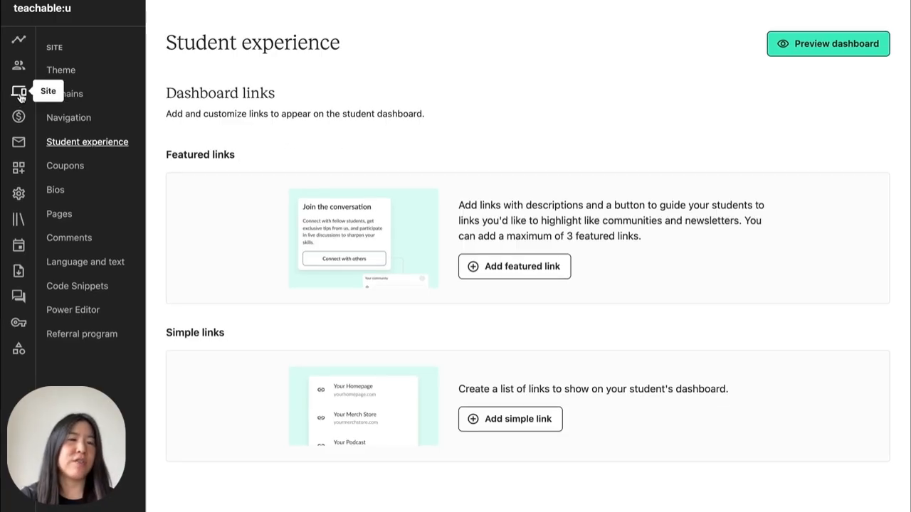
{"action": "mouse_move", "coordinate": [74, 148]}
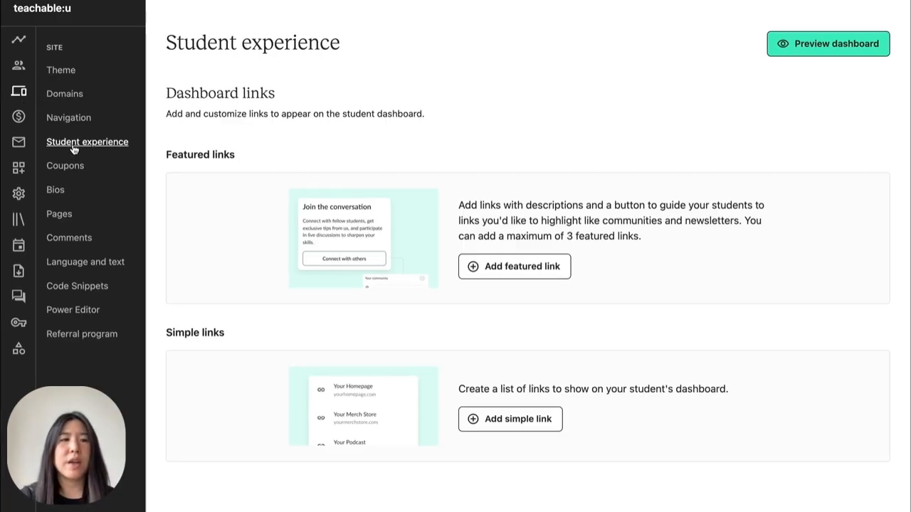
{"action": "mouse_move", "coordinate": [407, 84]}
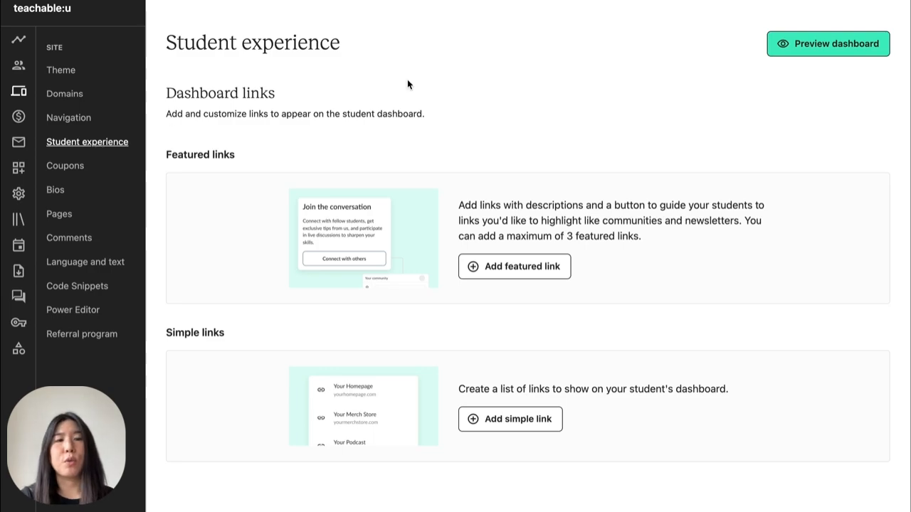
{"action": "mouse_move", "coordinate": [581, 146]}
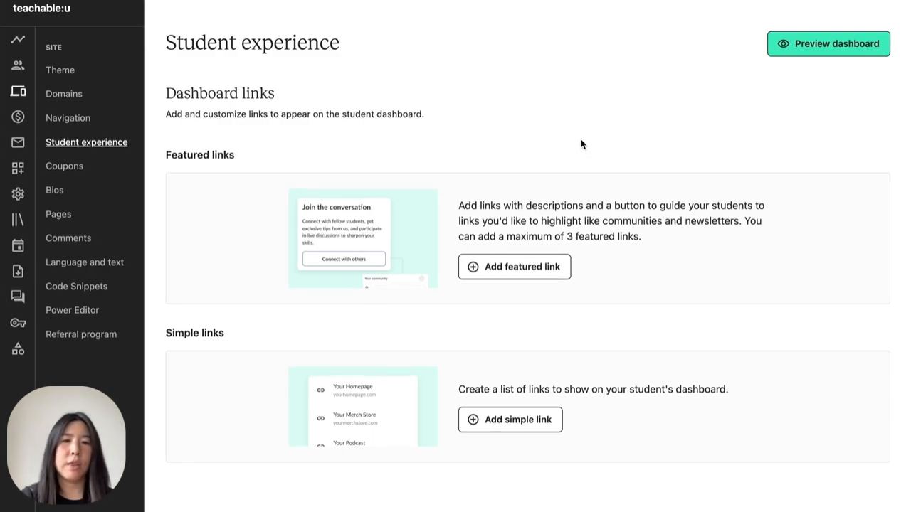
{"action": "mouse_move", "coordinate": [372, 205]}
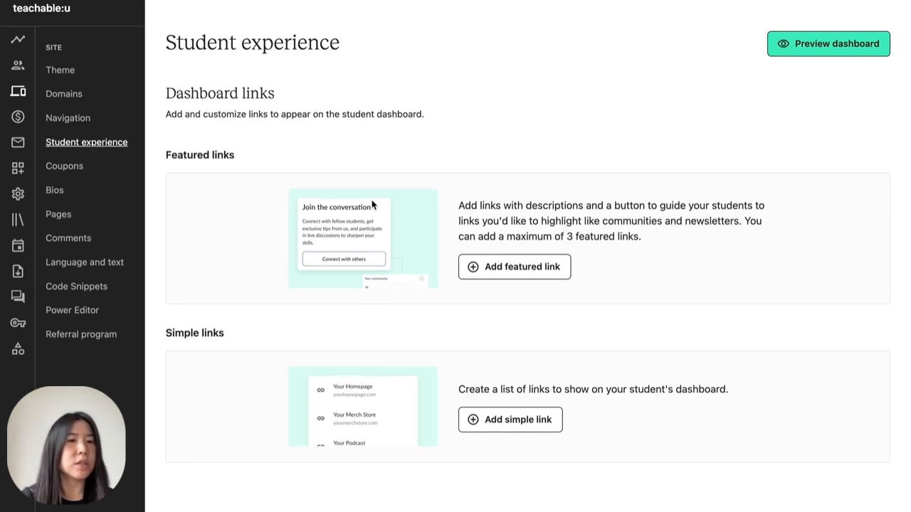
{"action": "mouse_move", "coordinate": [397, 248]}
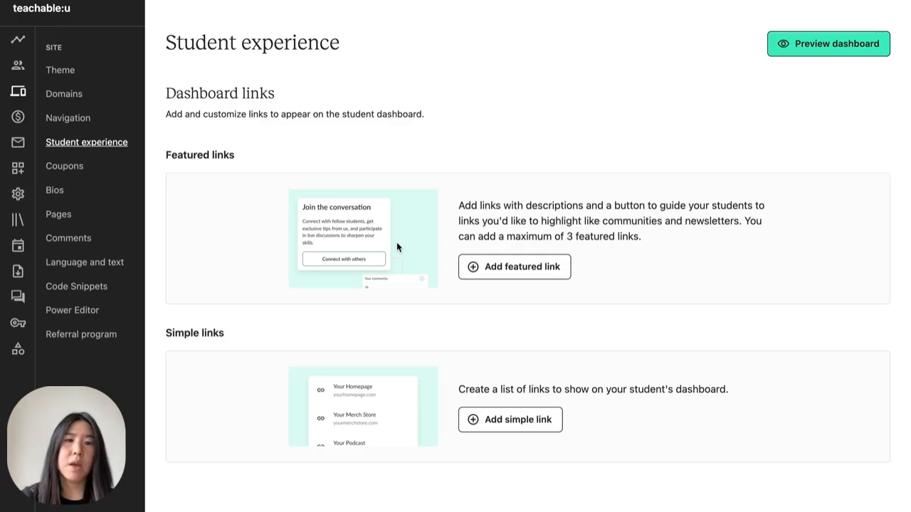
{"action": "mouse_move", "coordinate": [398, 235]}
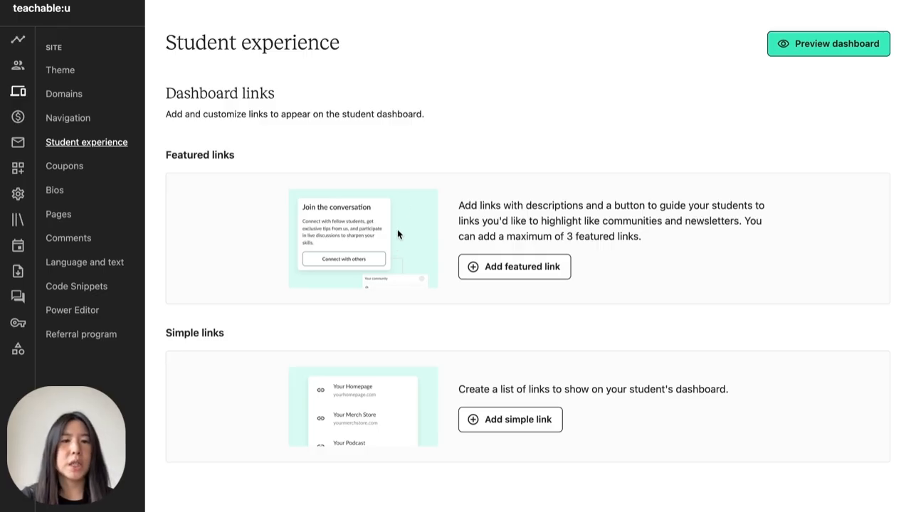
{"action": "mouse_move", "coordinate": [399, 395]}
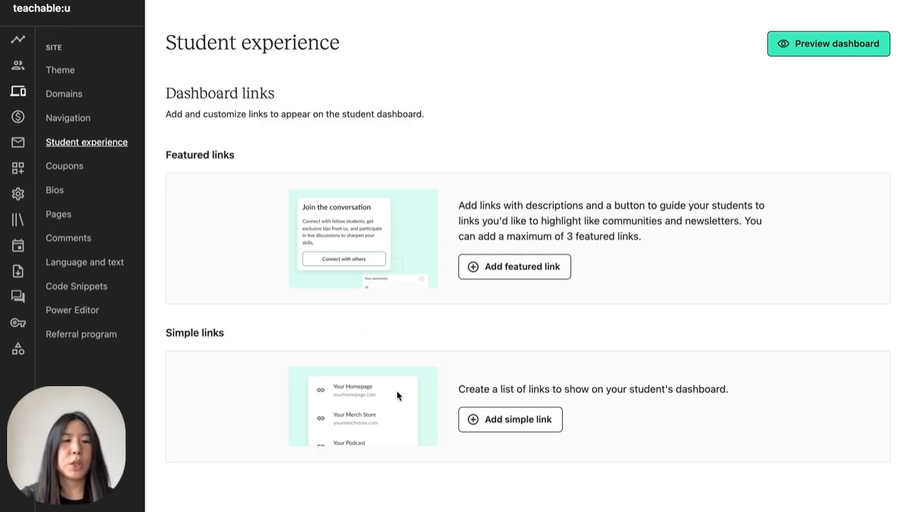
{"action": "mouse_move", "coordinate": [387, 385]}
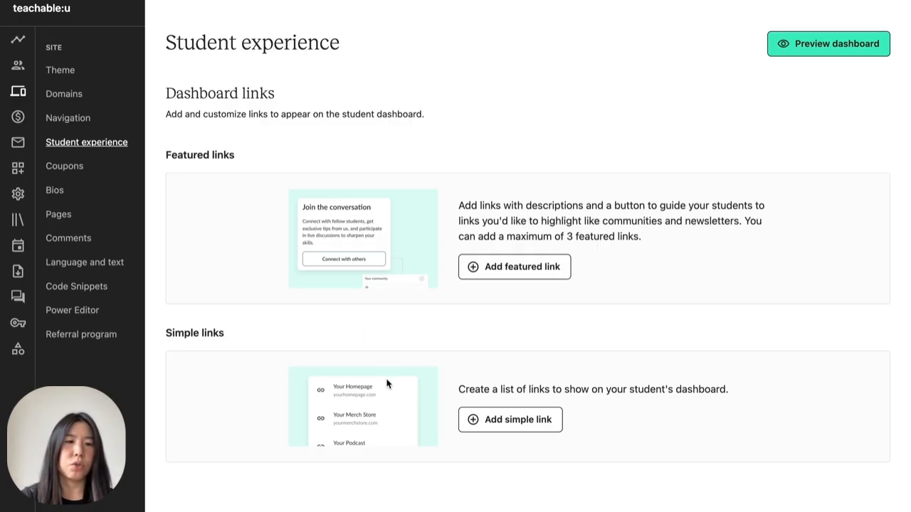
{"action": "mouse_move", "coordinate": [356, 406]}
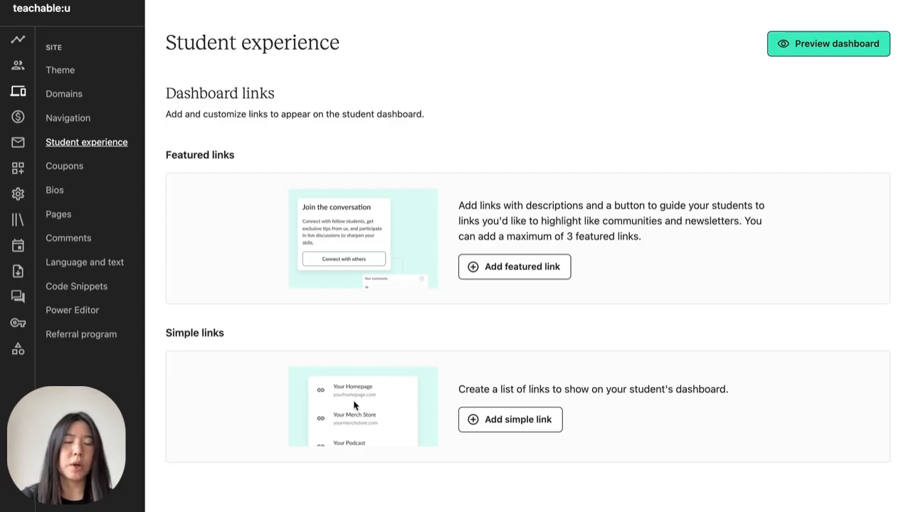
{"action": "mouse_move", "coordinate": [364, 395]}
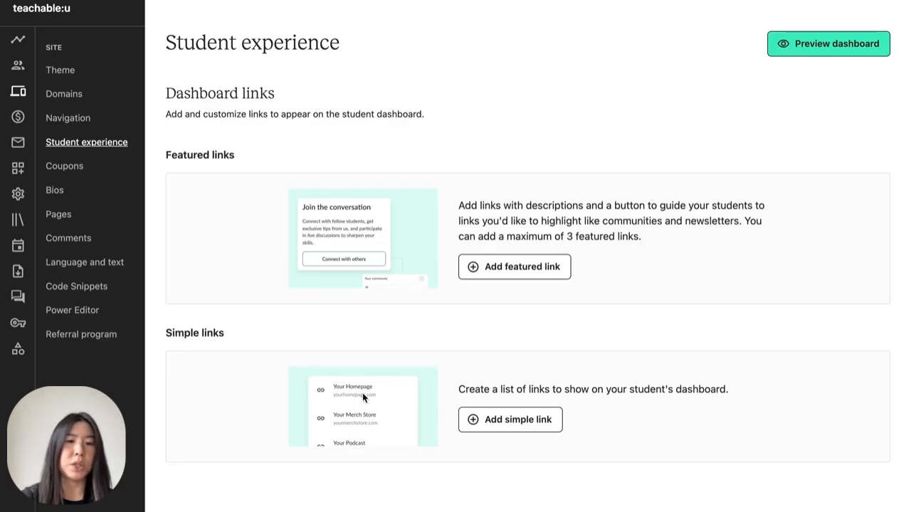
{"action": "mouse_move", "coordinate": [339, 247]}
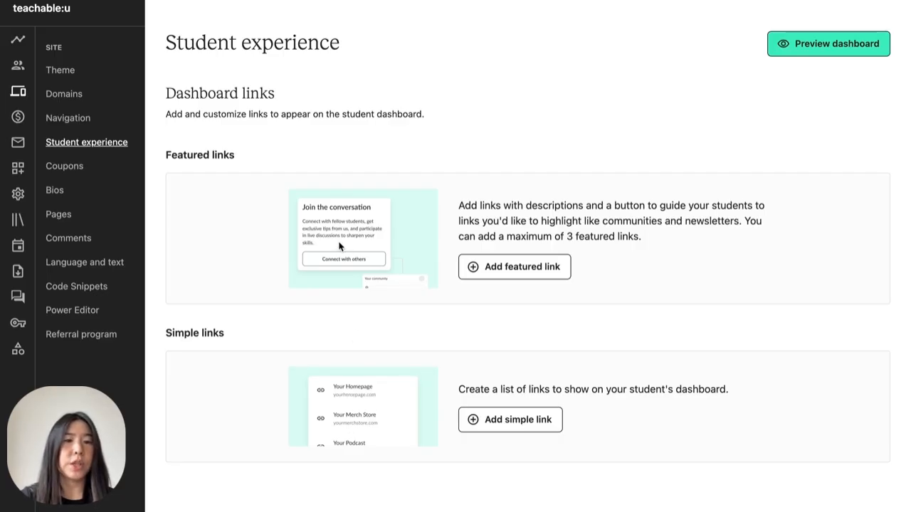
{"action": "mouse_move", "coordinate": [561, 271]}
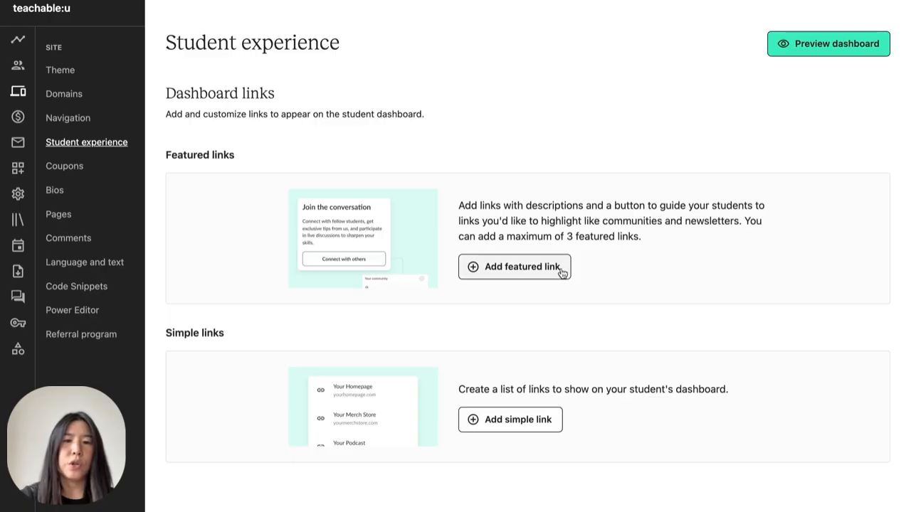
{"action": "mouse_move", "coordinate": [555, 270]}
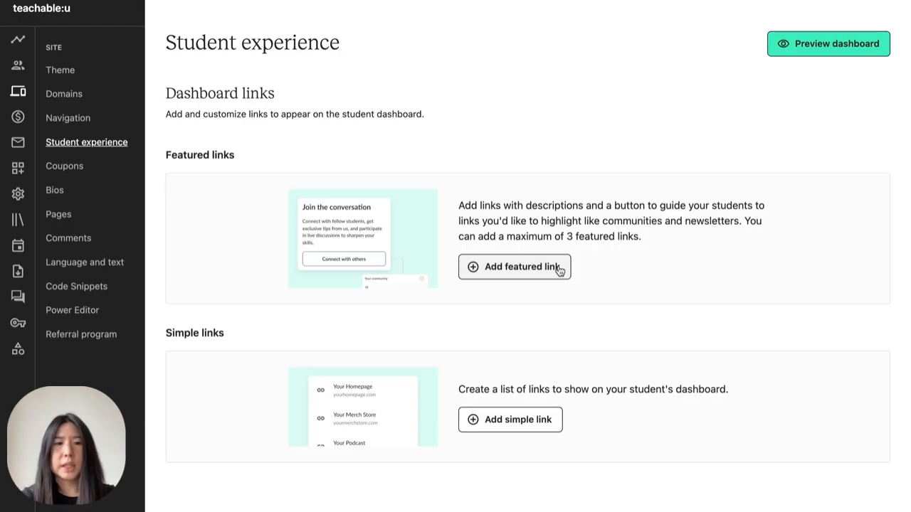
Fill the featured link: headline 'Build a lasting business', subtitle 'Create a sustainable plan for your online course', button 'Start now', course URL.
{"action": "left_click", "coordinate": [515, 266]}
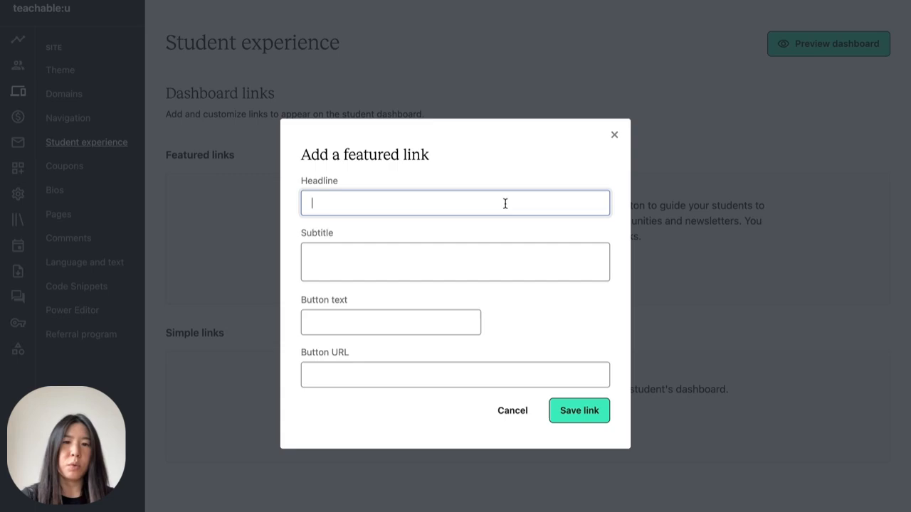
{"action": "type", "text": "Build a lasting business"}
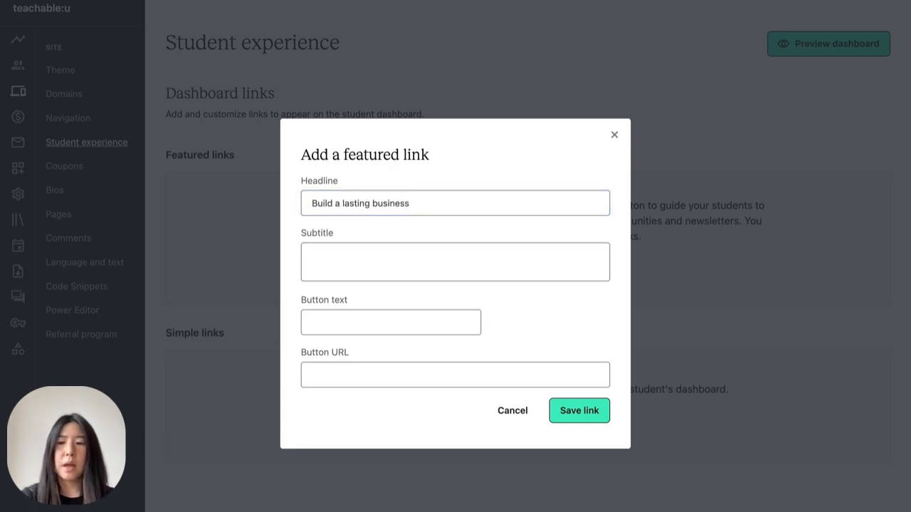
{"action": "mouse_move", "coordinate": [626, 461]}
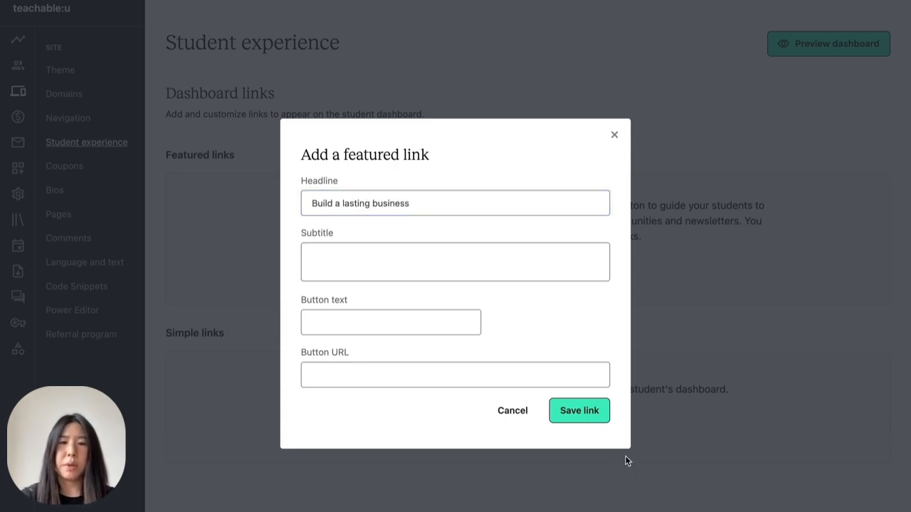
{"action": "type", "text": "Create a sustainable plan for your online course"}
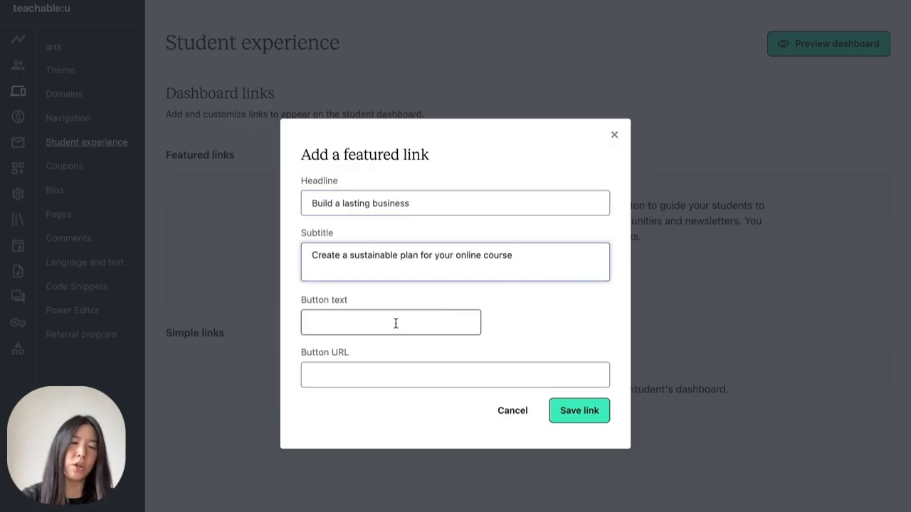
{"action": "type", "text": "Start now"}
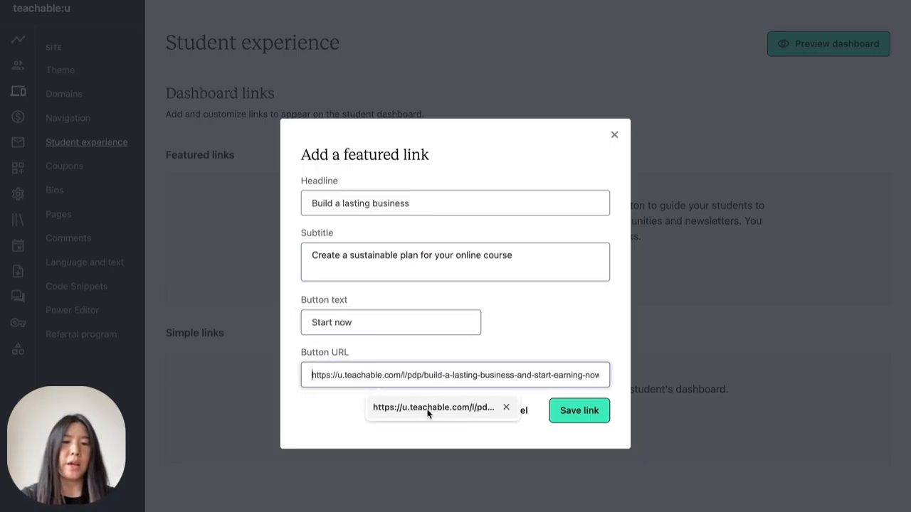
{"action": "left_click", "coordinate": [436, 407]}
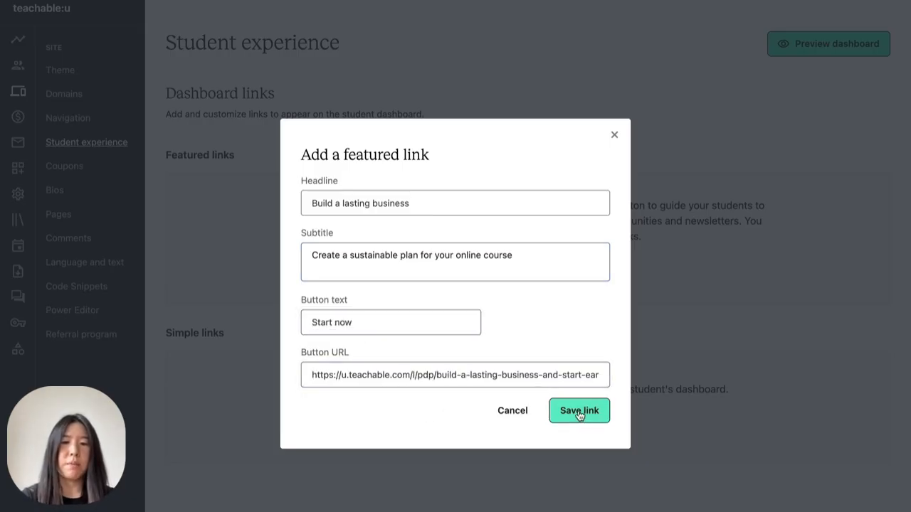
Save the 'Build a lasting business' featured link to the dashboard's featured links.
{"action": "left_click", "coordinate": [578, 409]}
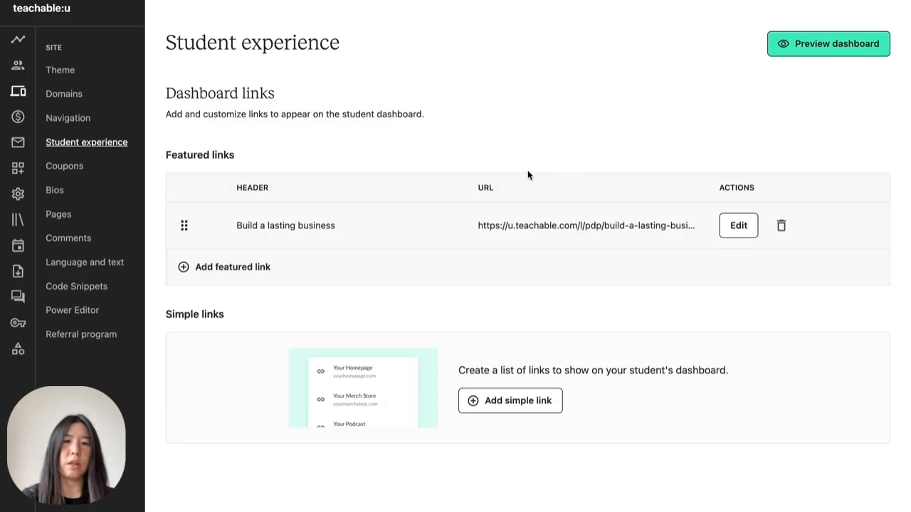
{"action": "mouse_move", "coordinate": [532, 237]}
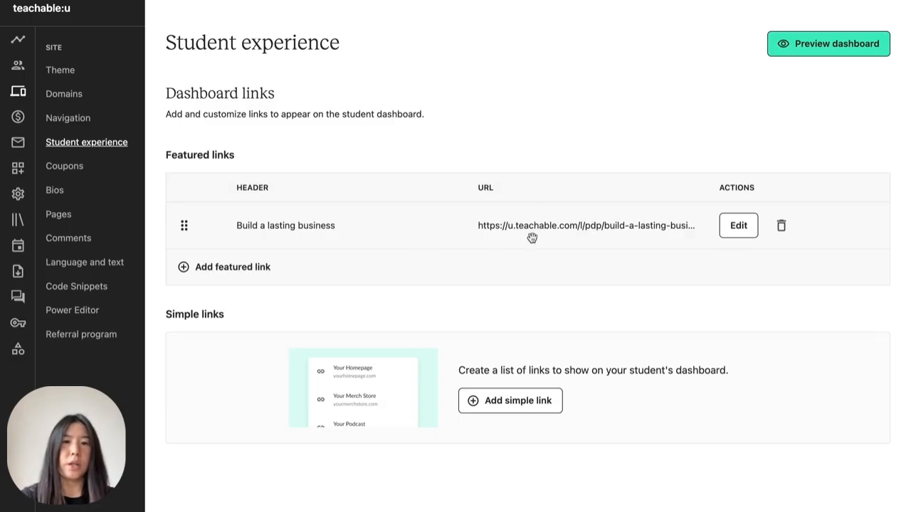
{"action": "mouse_move", "coordinate": [506, 336]}
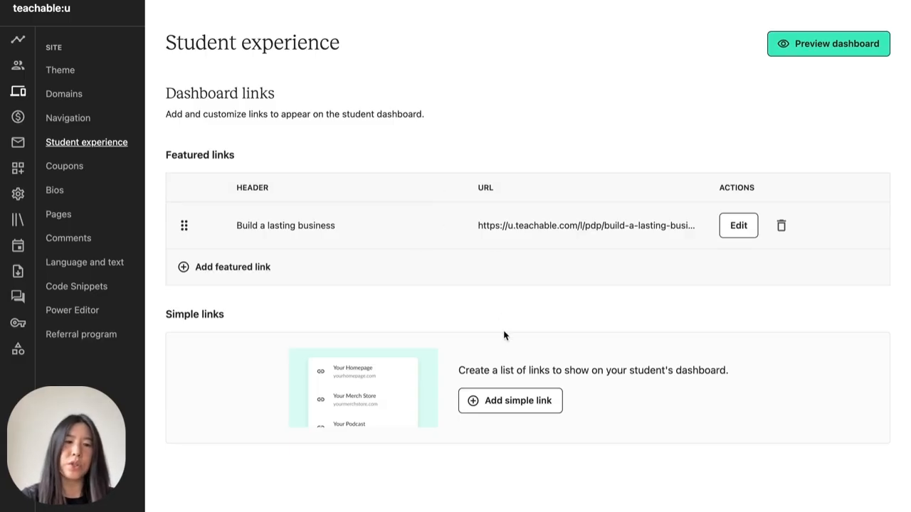
{"action": "mouse_move", "coordinate": [475, 406]}
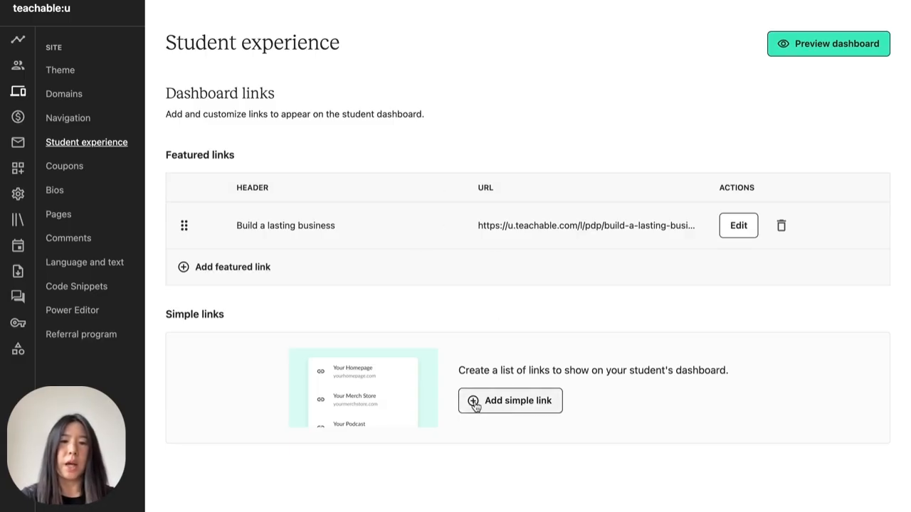
Start a simple link with the label 'Build your homepage'.
{"action": "left_click", "coordinate": [510, 400]}
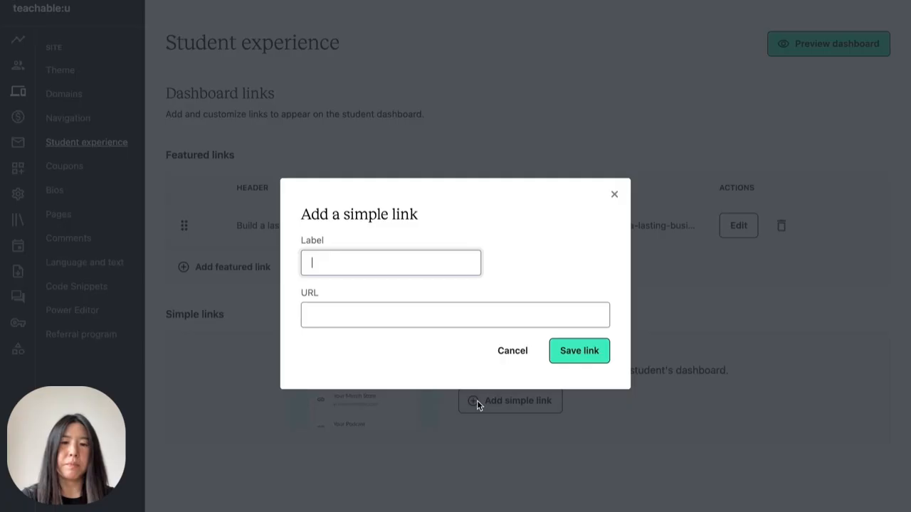
{"action": "mouse_move", "coordinate": [416, 285]}
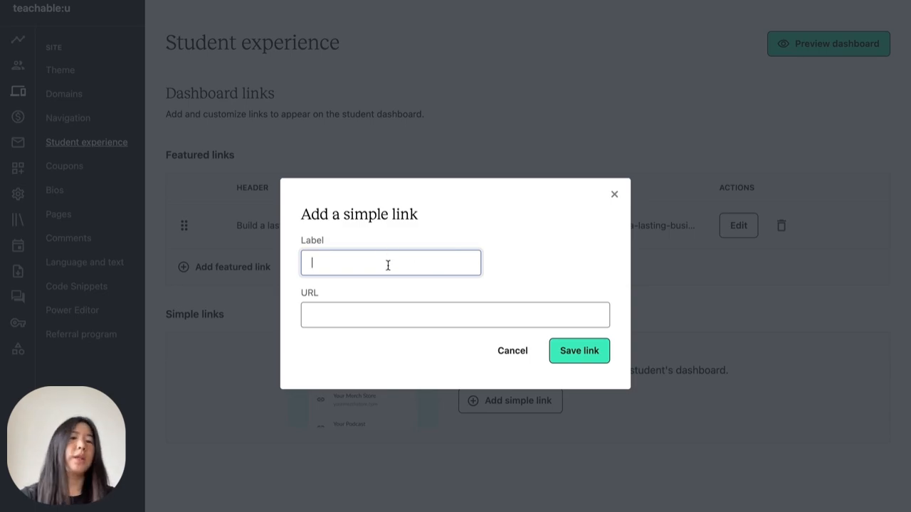
{"action": "type", "text": "Build your homepage"}
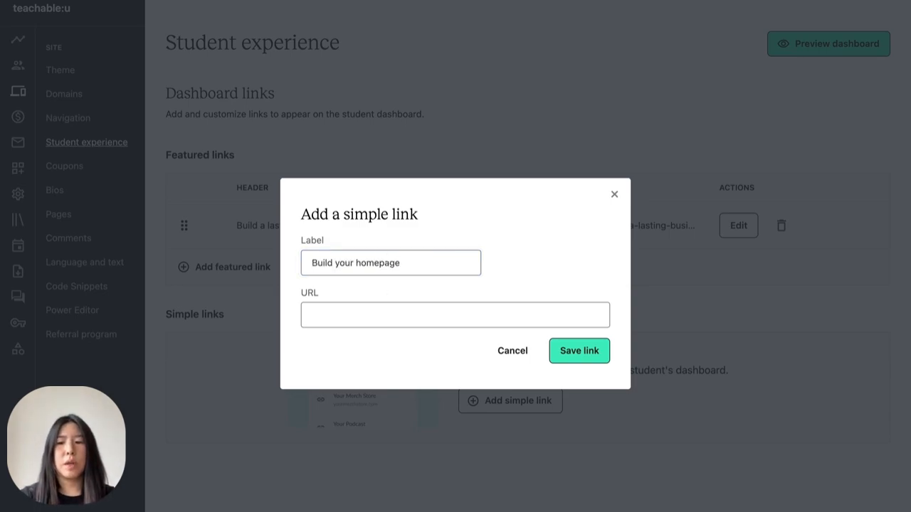
{"action": "mouse_move", "coordinate": [364, 297]}
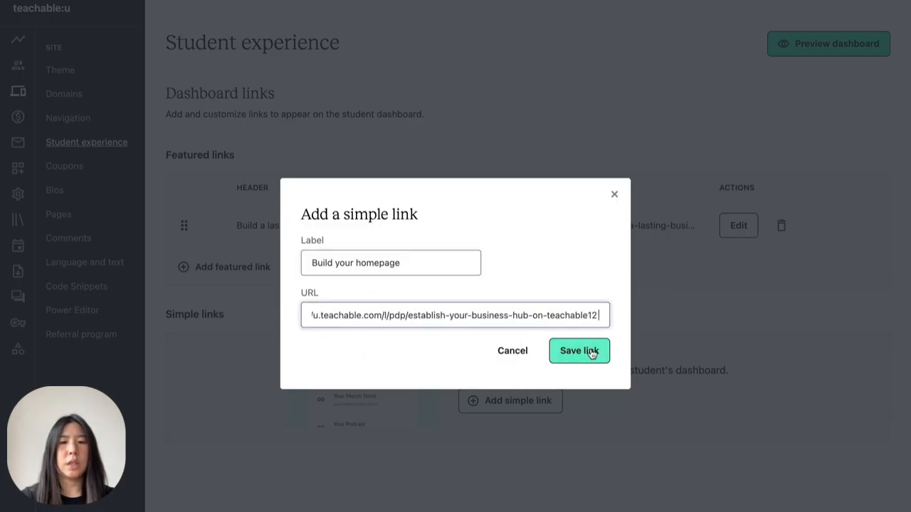
Save the 'Build your homepage' simple link, then review the featured link and close it unchanged.
{"action": "left_click", "coordinate": [578, 350]}
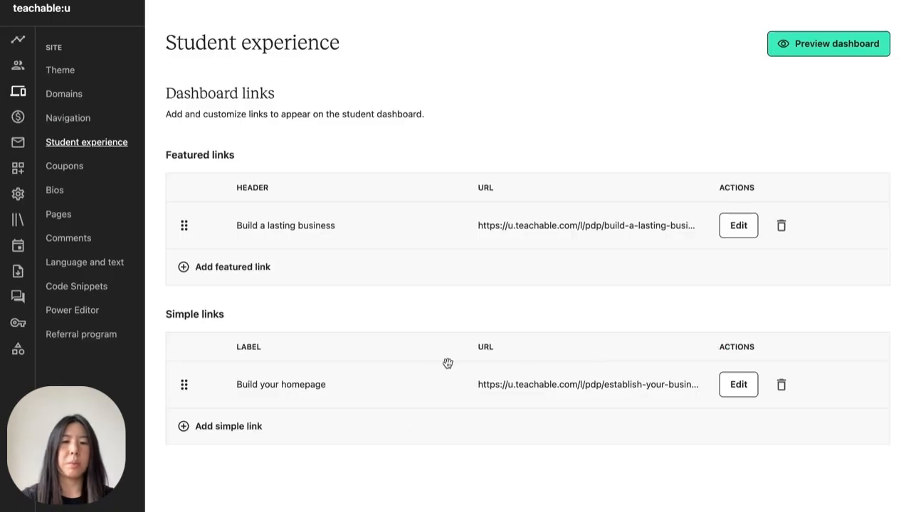
{"action": "mouse_move", "coordinate": [569, 244]}
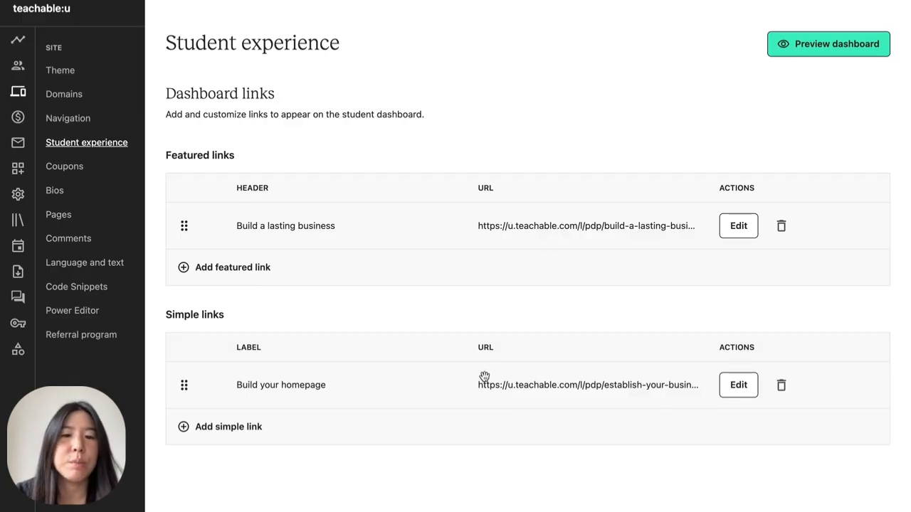
{"action": "mouse_move", "coordinate": [232, 267]}
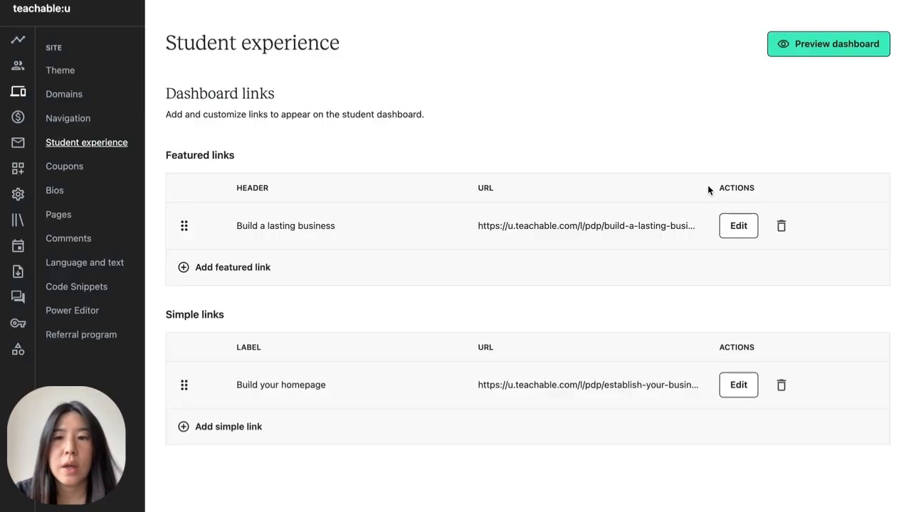
{"action": "left_click", "coordinate": [737, 225]}
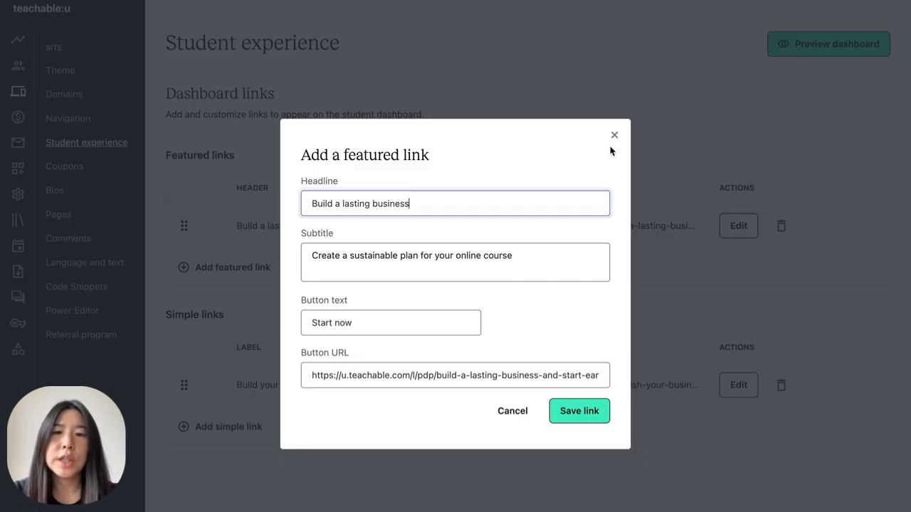
{"action": "left_click", "coordinate": [579, 409]}
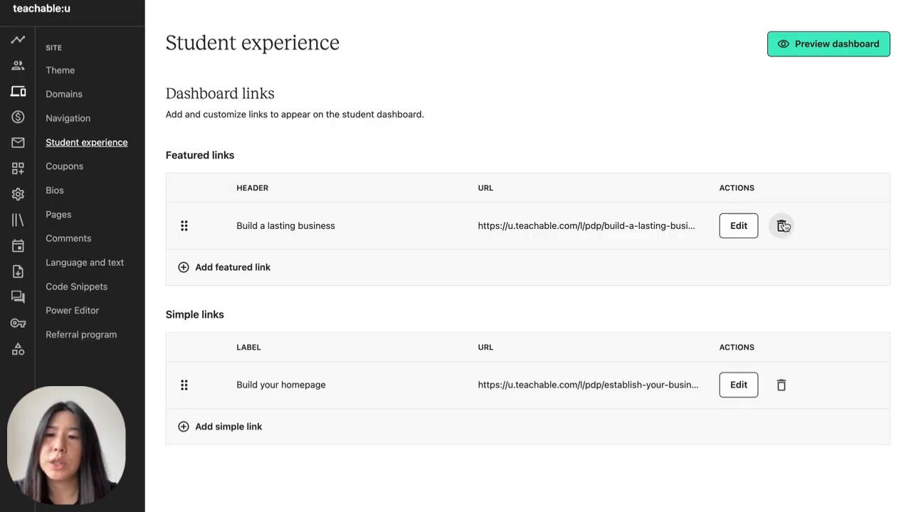
{"action": "mouse_move", "coordinate": [441, 248]}
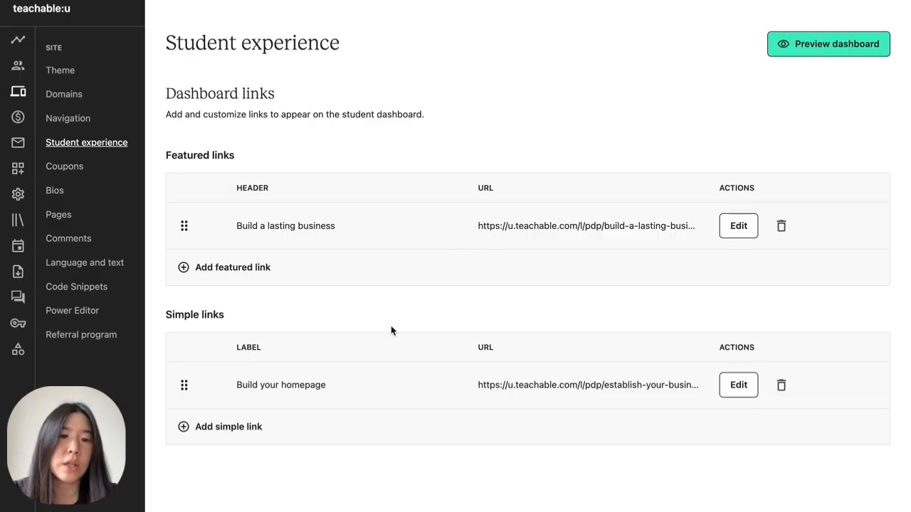
{"action": "mouse_move", "coordinate": [609, 213]}
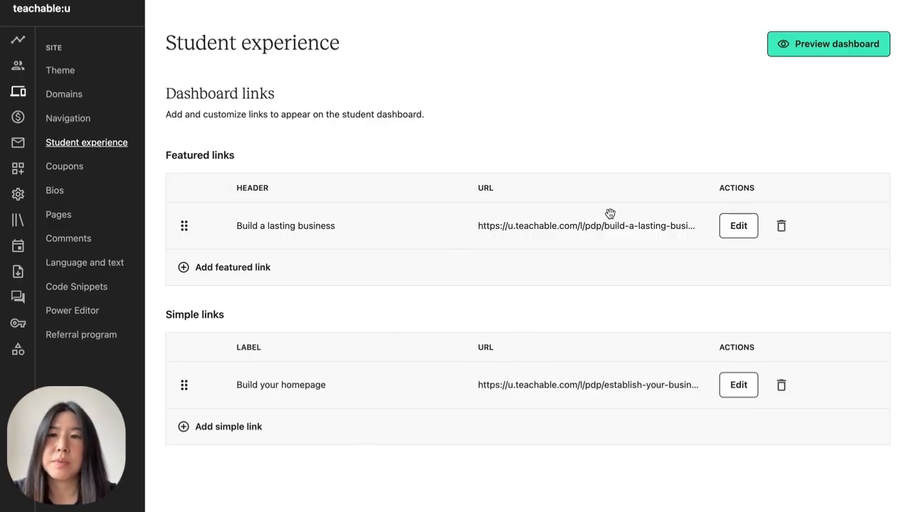
{"action": "mouse_move", "coordinate": [828, 43]}
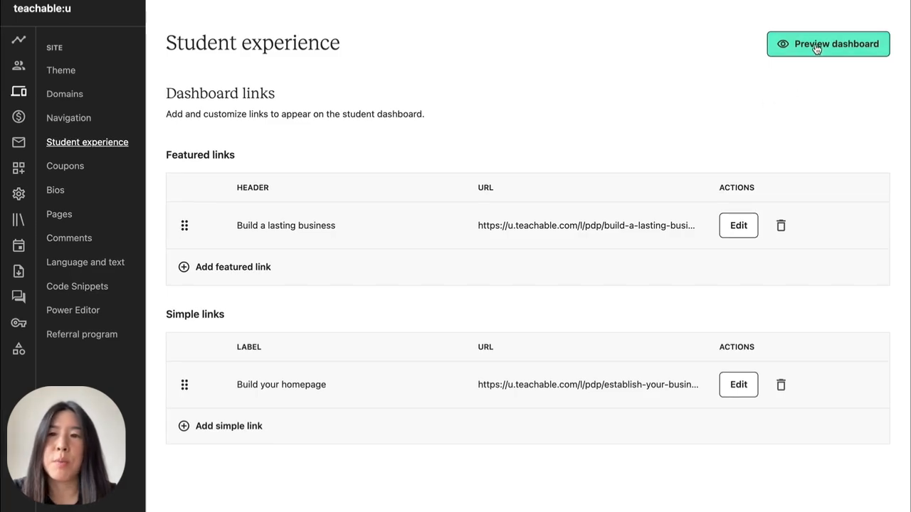
Preview the student dashboard with the featured card and 'Build your homepage' link.
{"action": "left_click", "coordinate": [828, 43]}
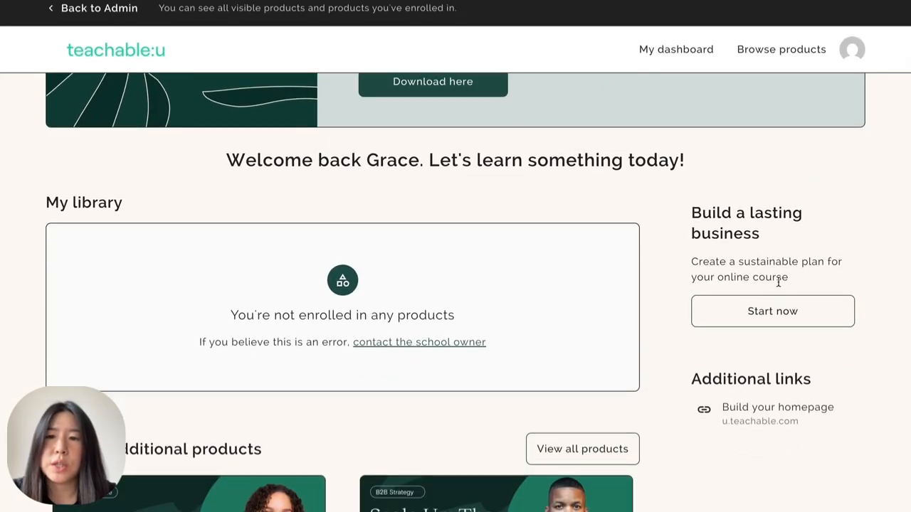
{"action": "mouse_move", "coordinate": [777, 414]}
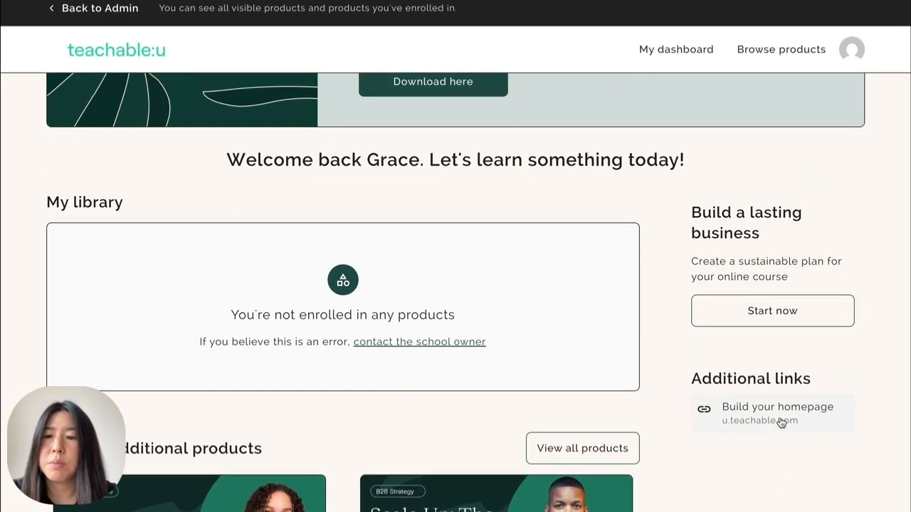